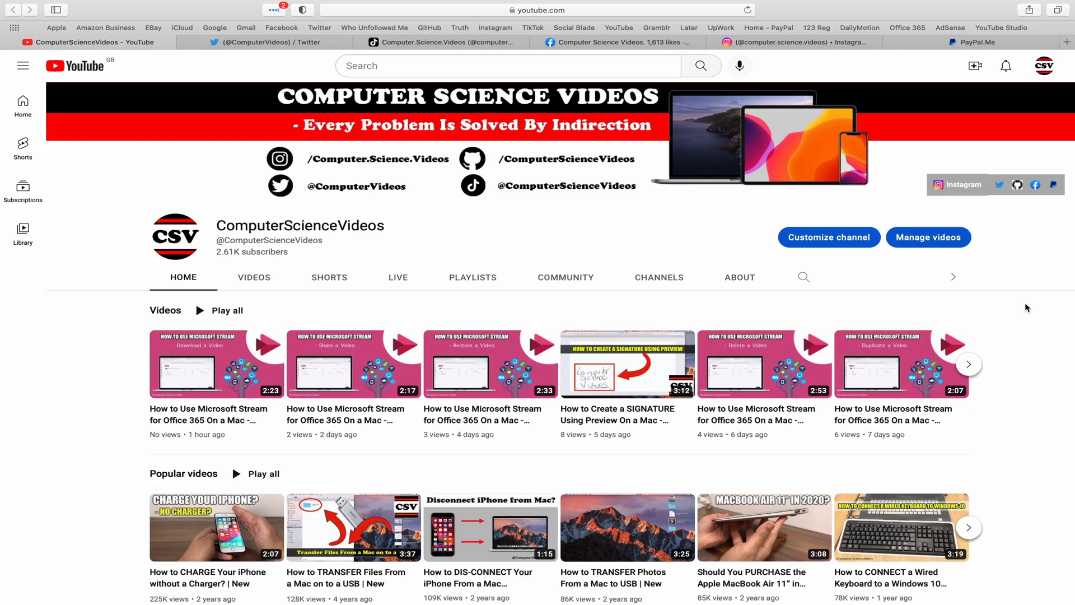
mouse_move(1019, 293)
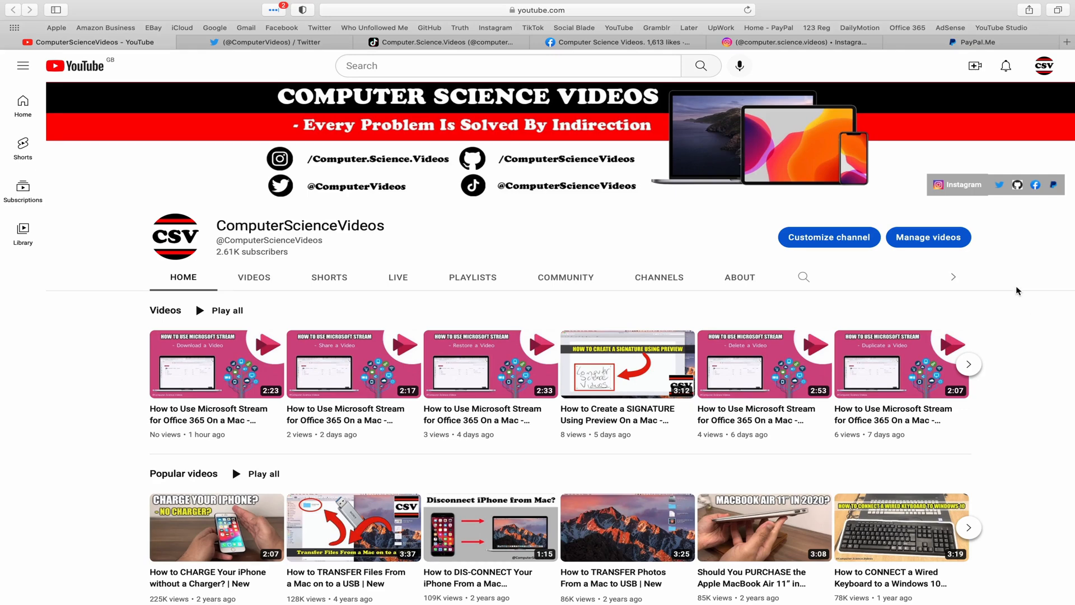
Step: View the channel's Twitter, TikTok, Facebook and Instagram tabs, then close Safari
click(251, 42)
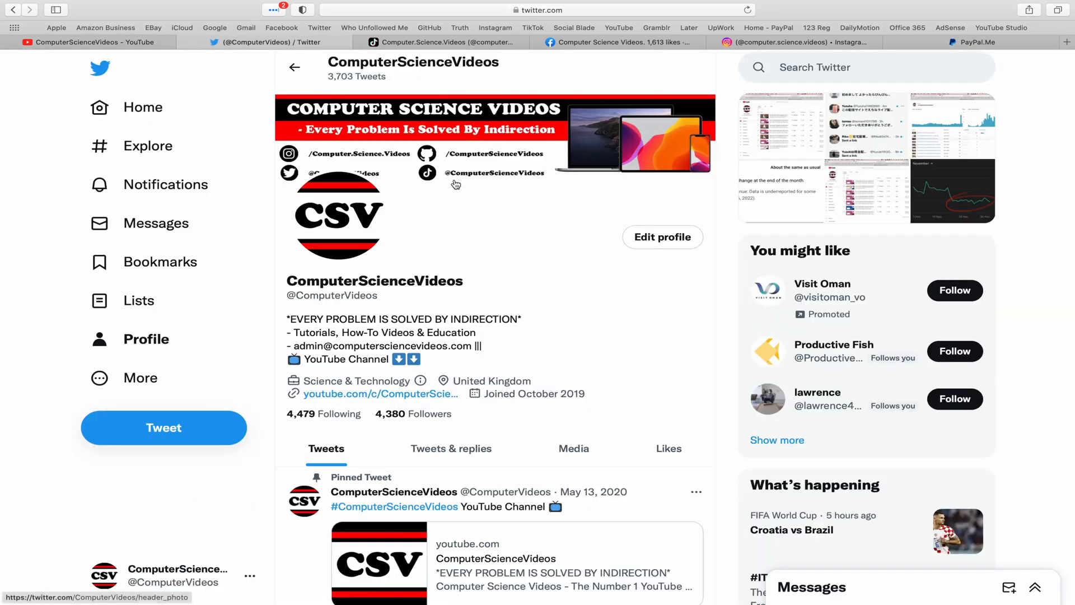
mouse_move(662, 236)
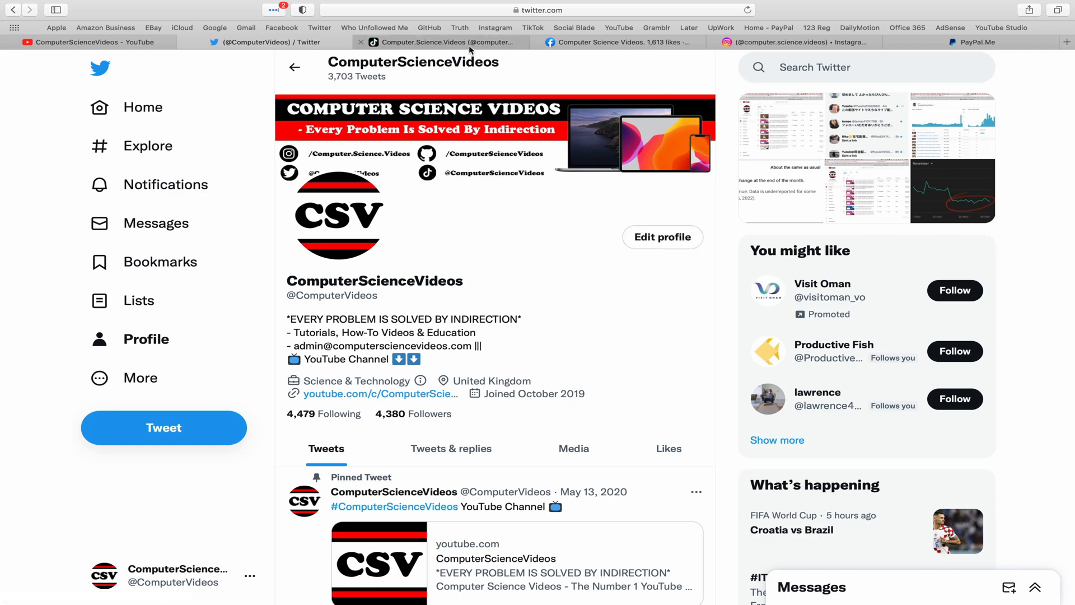
click(446, 42)
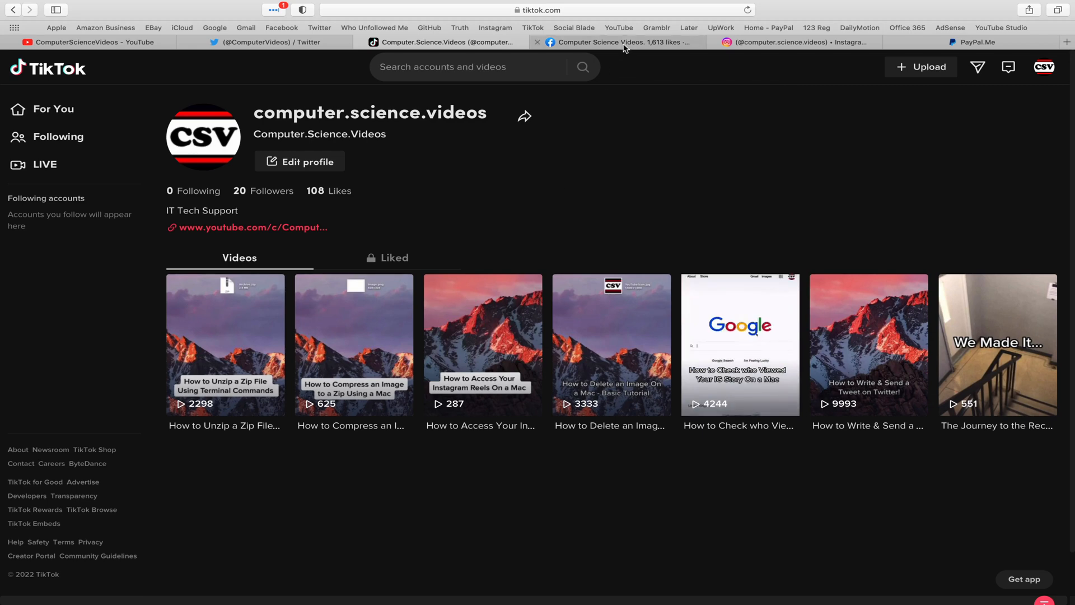
click(614, 42)
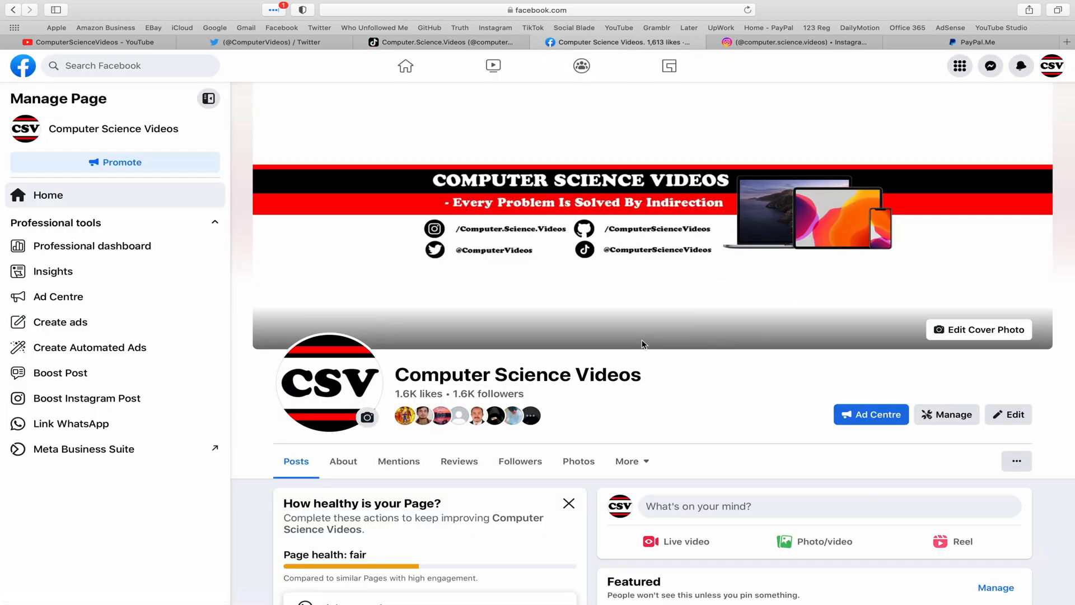
click(779, 42)
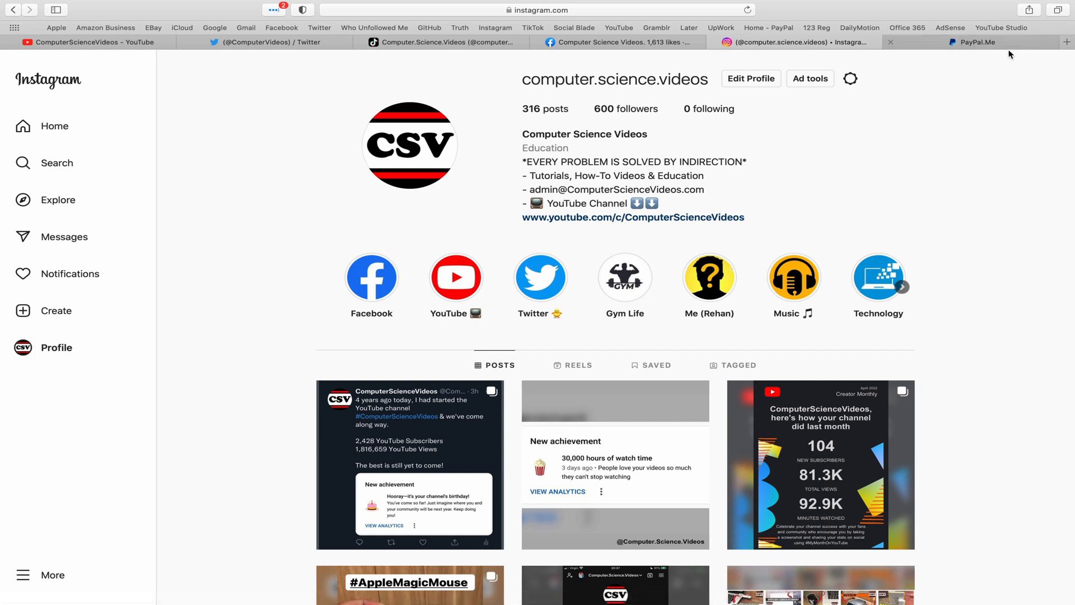
click(971, 43)
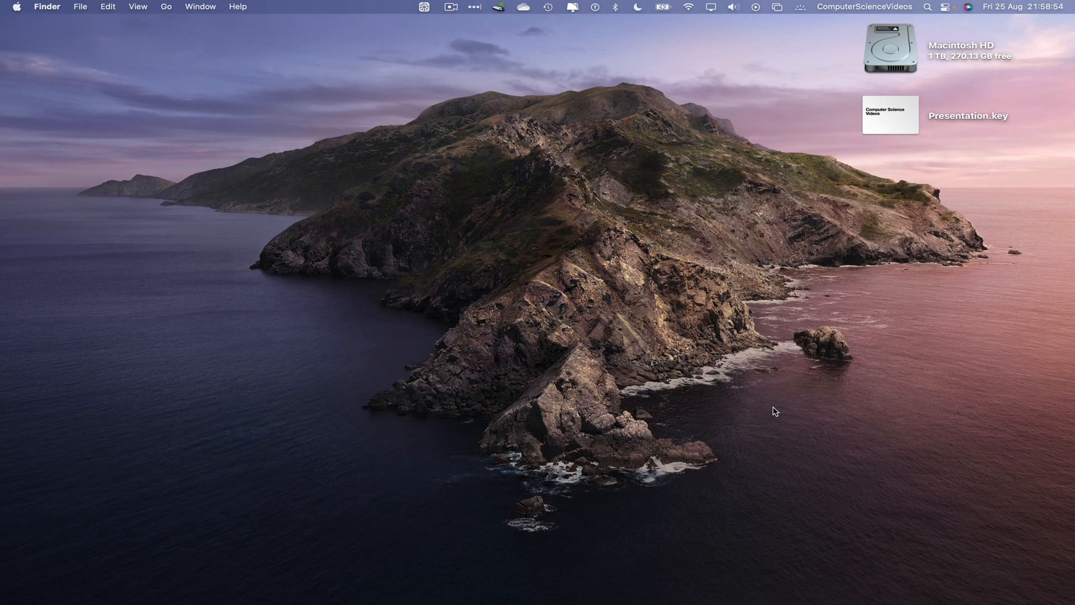
mouse_move(174, 582)
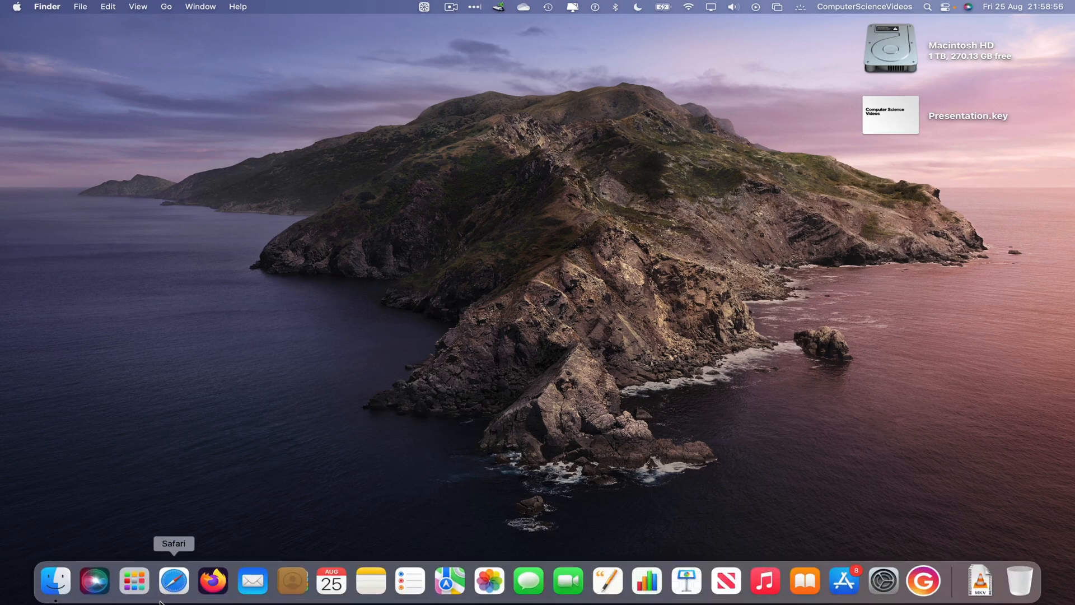
Step: Launch Keynote by searching 'key' in Launchpad
click(134, 581)
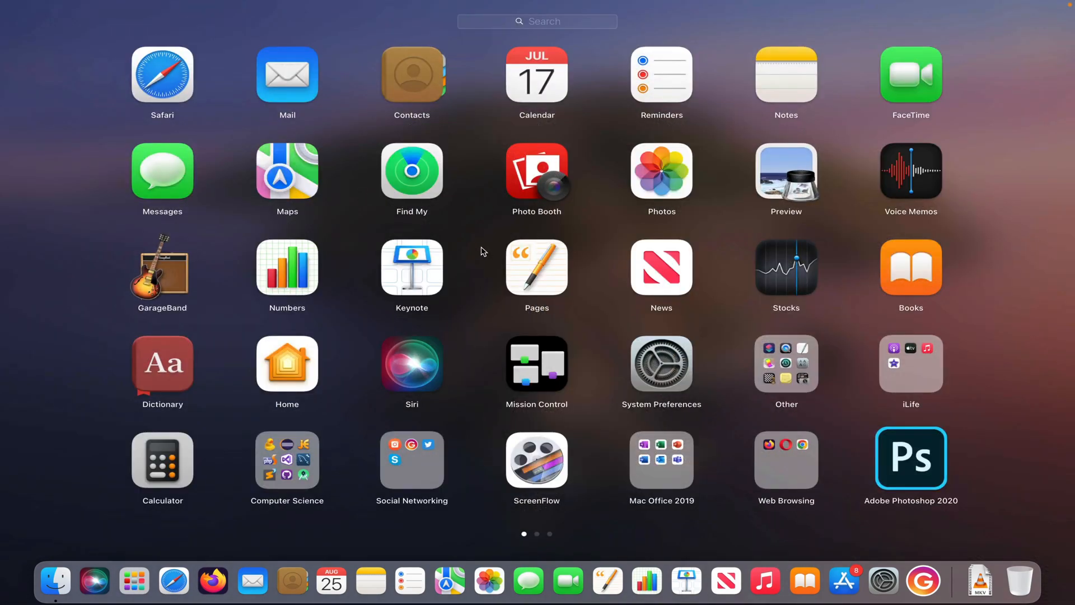
text(key)
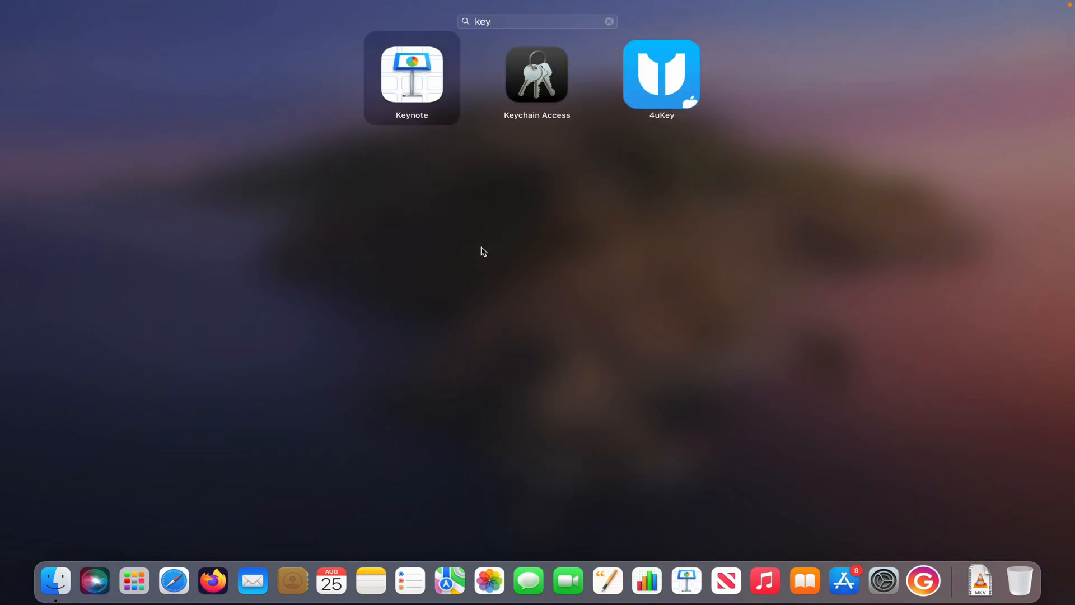
key(escape)
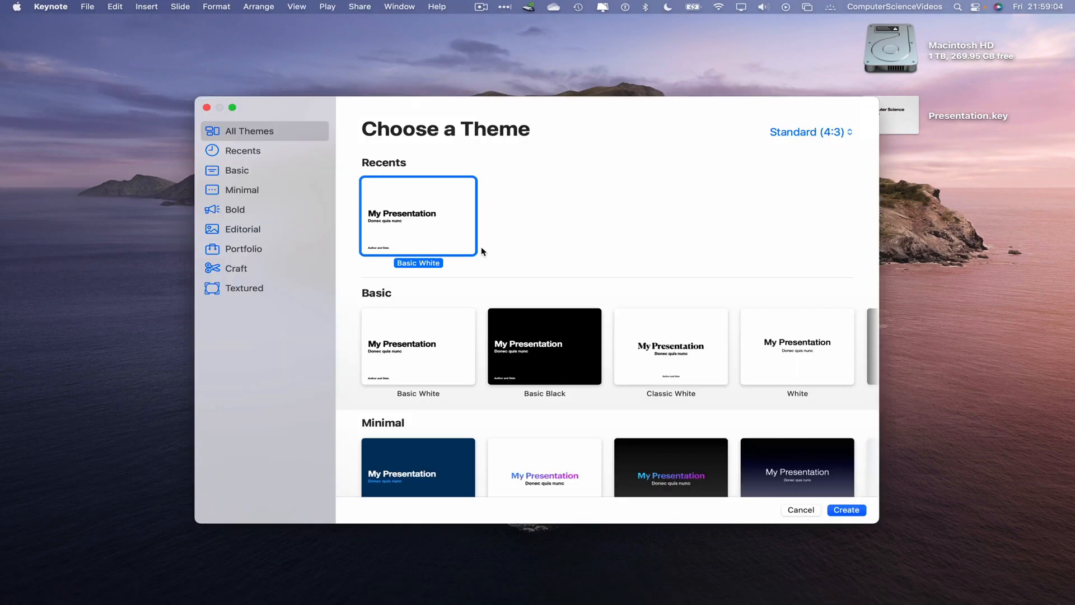
Step: Open Presentation.key from the Desktop folder
click(87, 7)
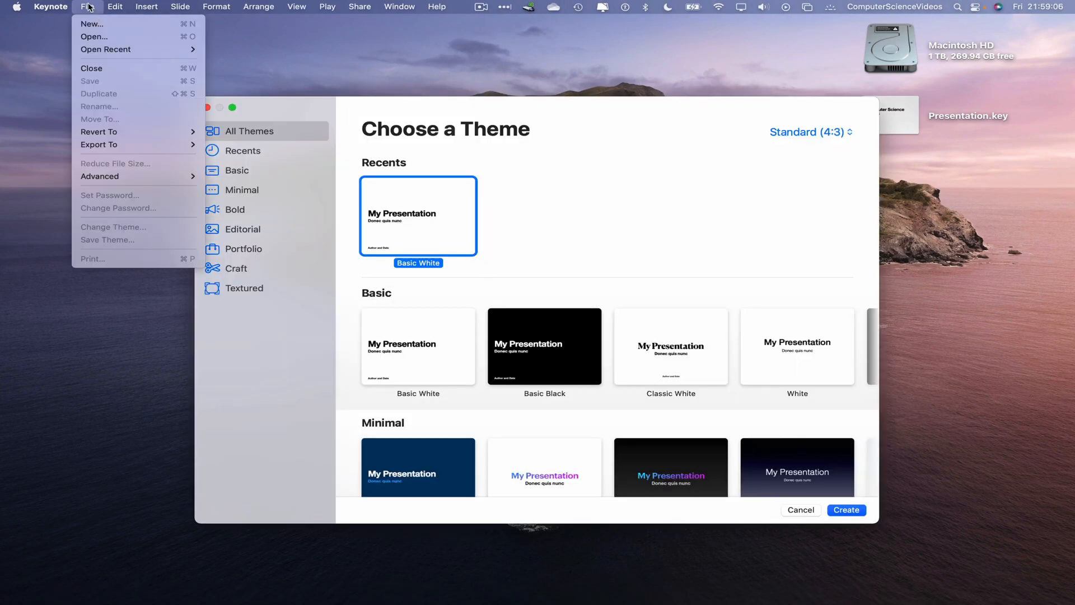
click(448, 134)
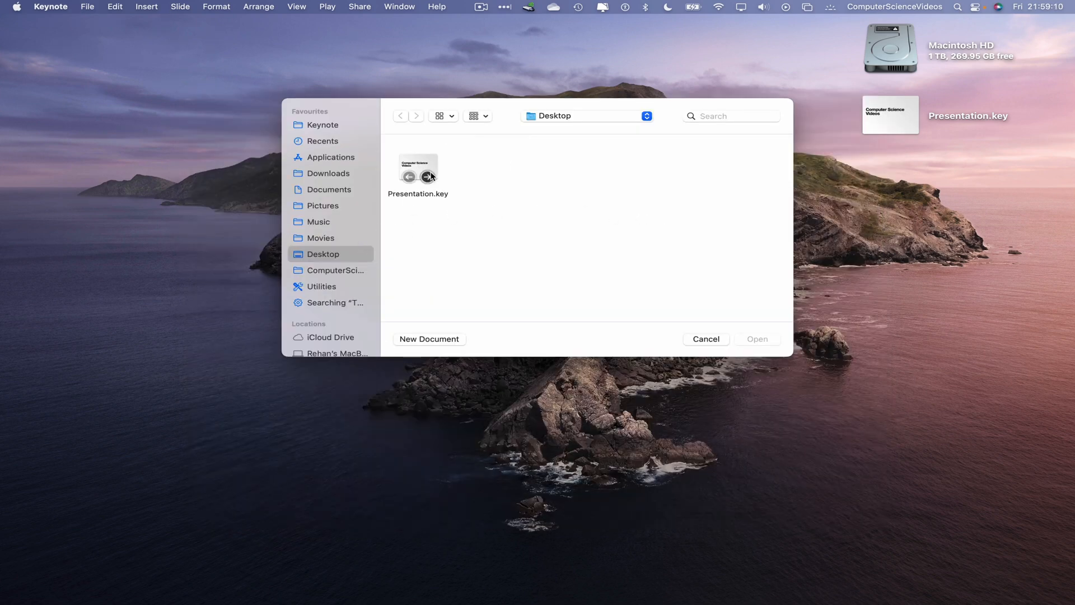
click(418, 171)
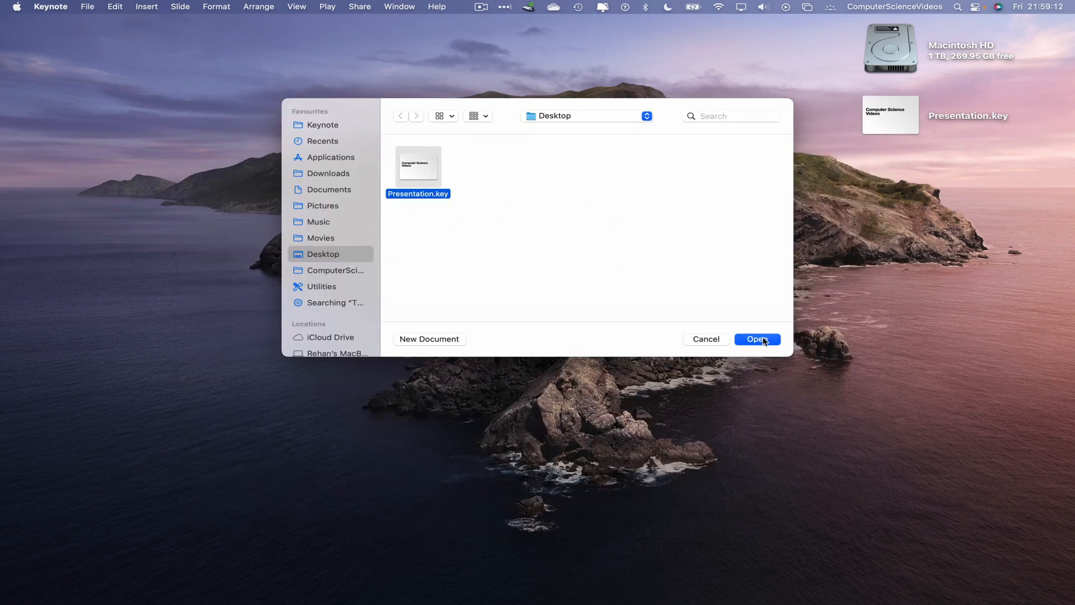
click(758, 339)
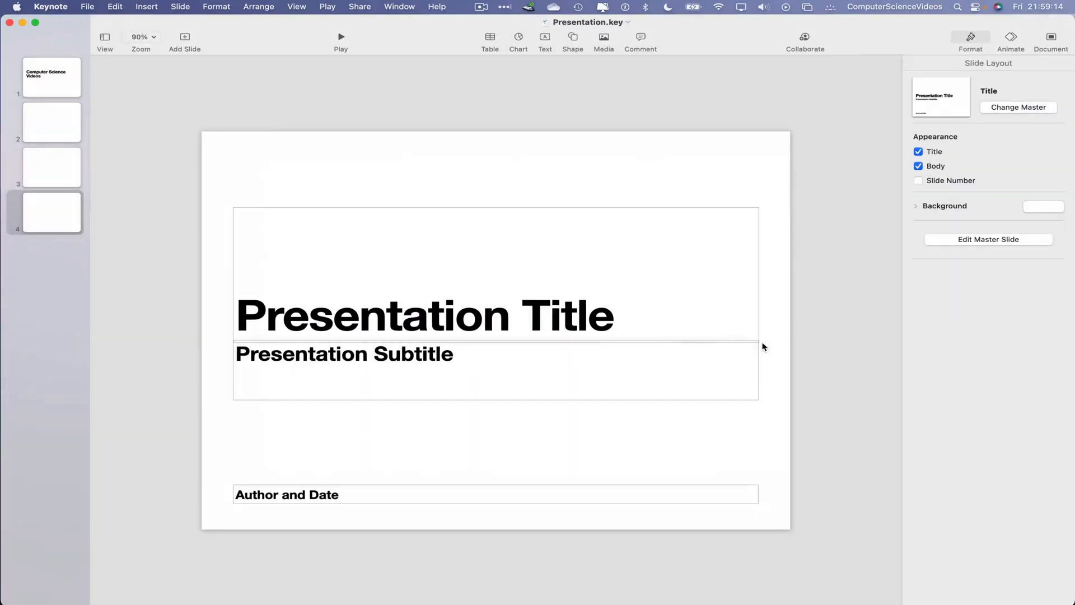
Step: Select slide 4, the last blank slide, in the navigator
click(52, 213)
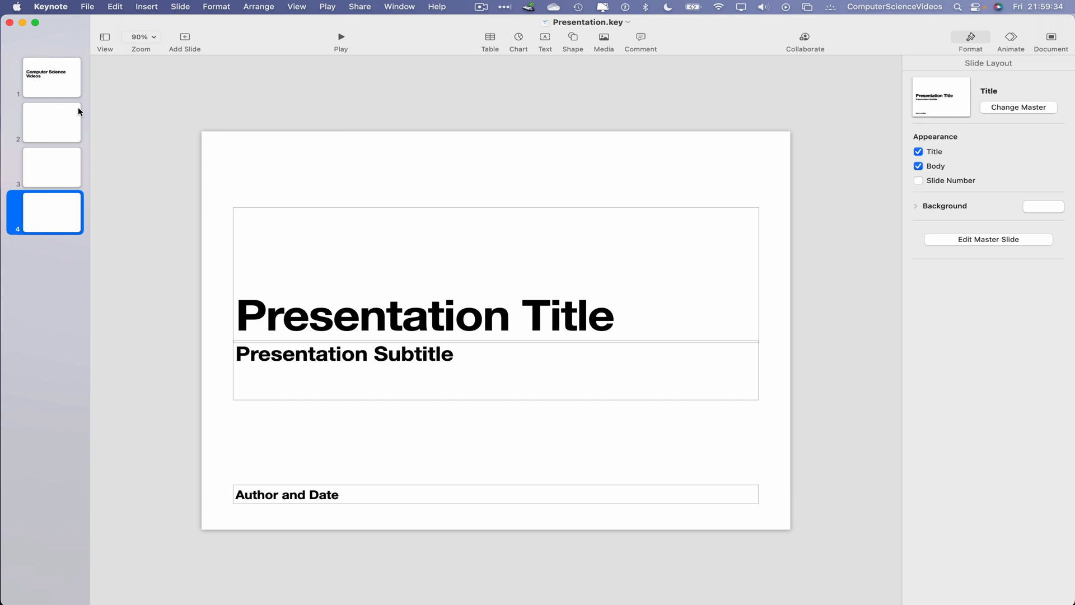
mouse_move(2, 286)
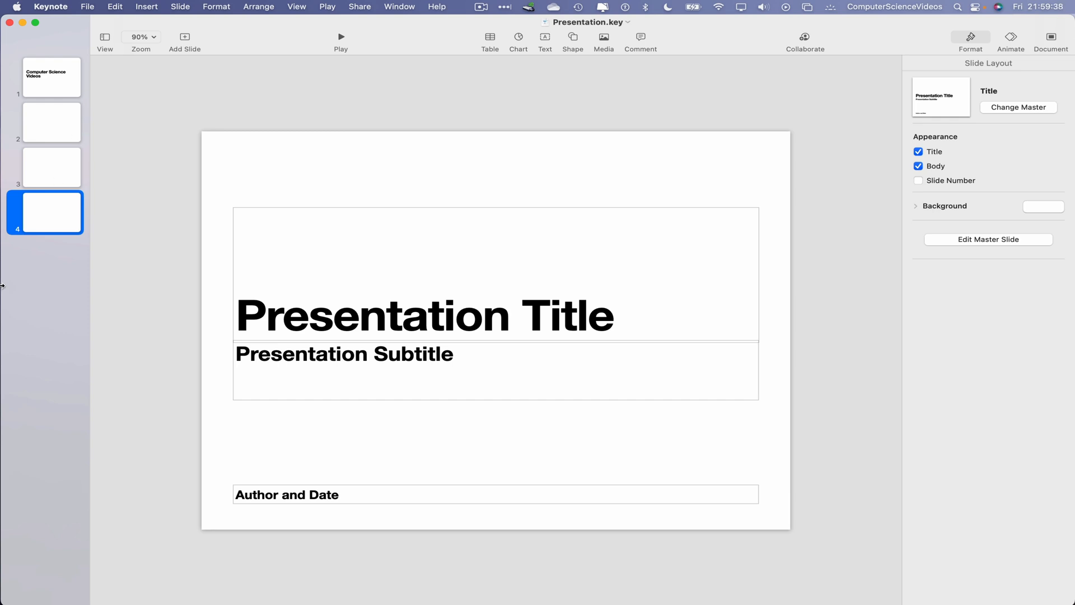
mouse_move(51, 122)
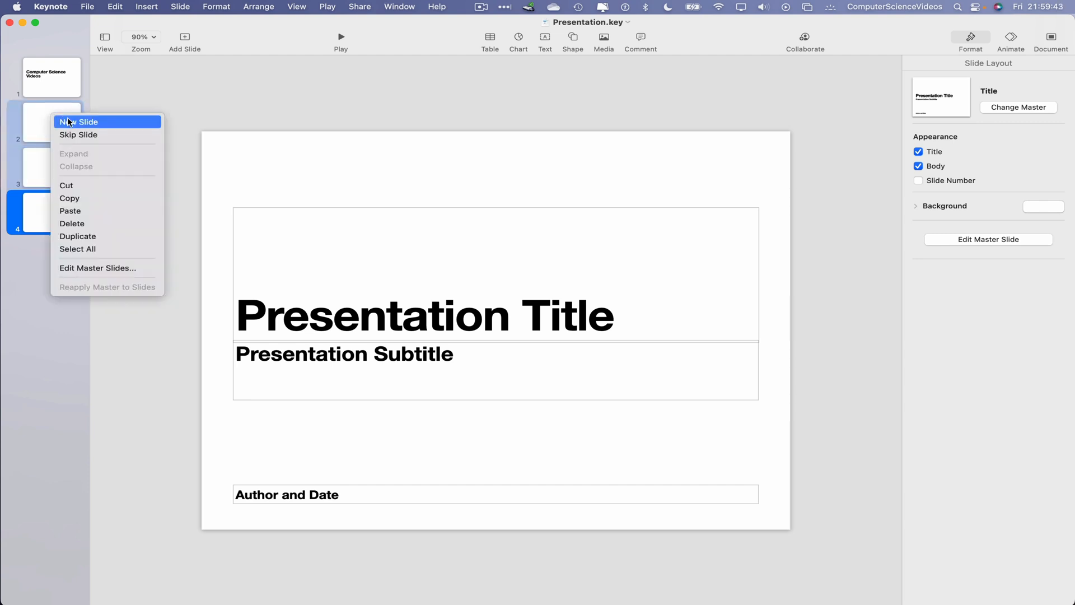
Step: Delete the three selected blank slides and quit Keynote
click(72, 223)
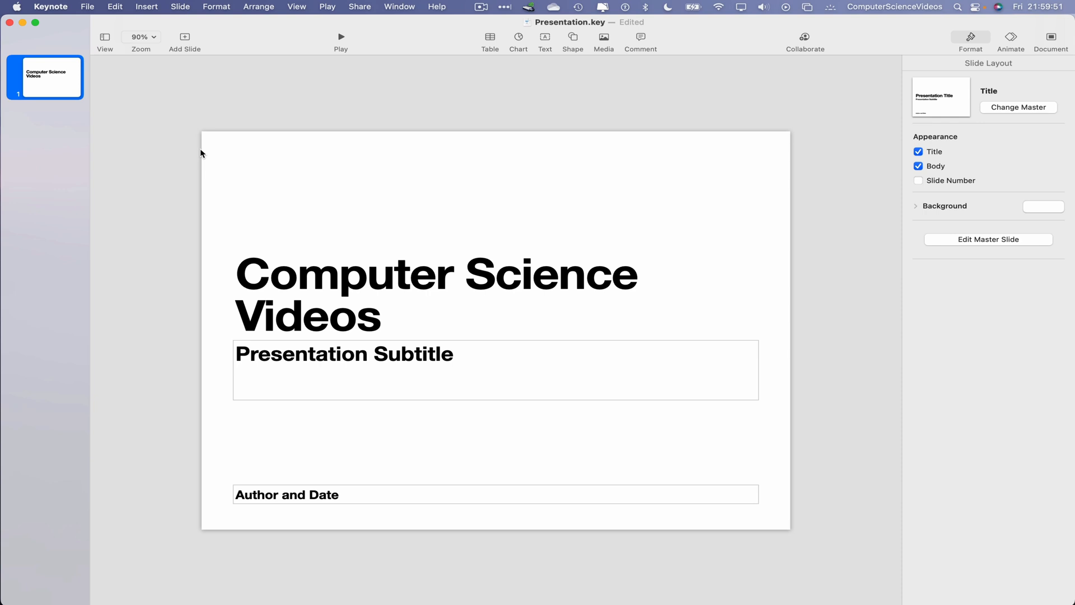
click(51, 6)
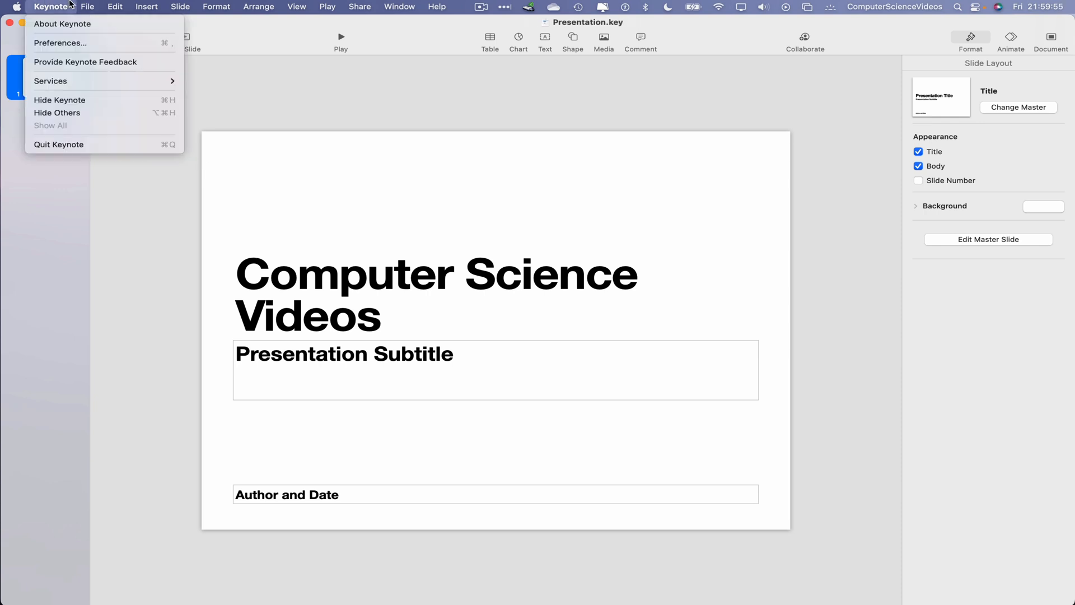
click(60, 100)
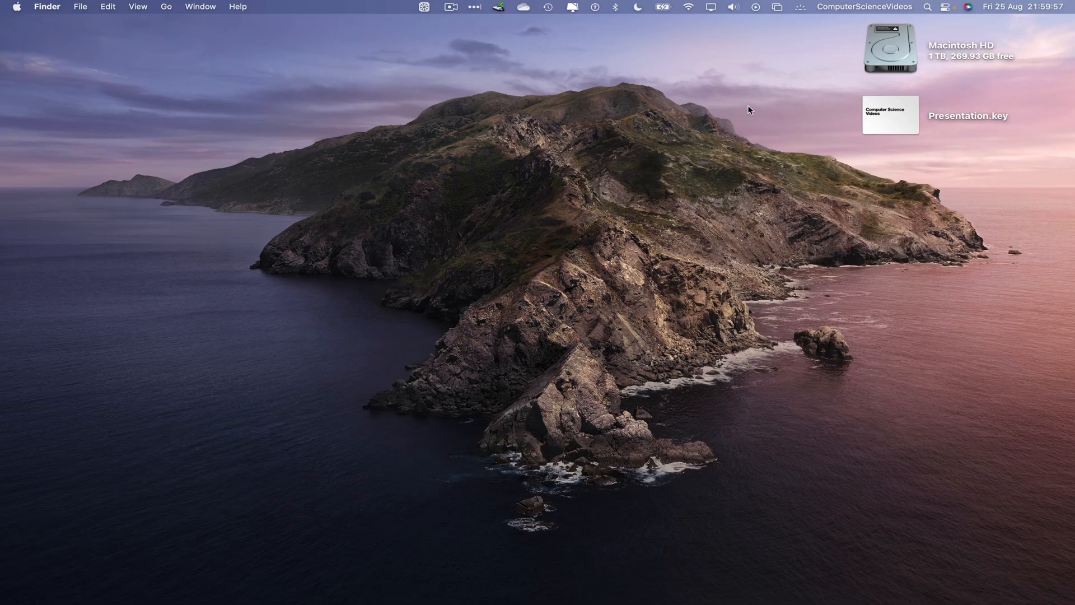